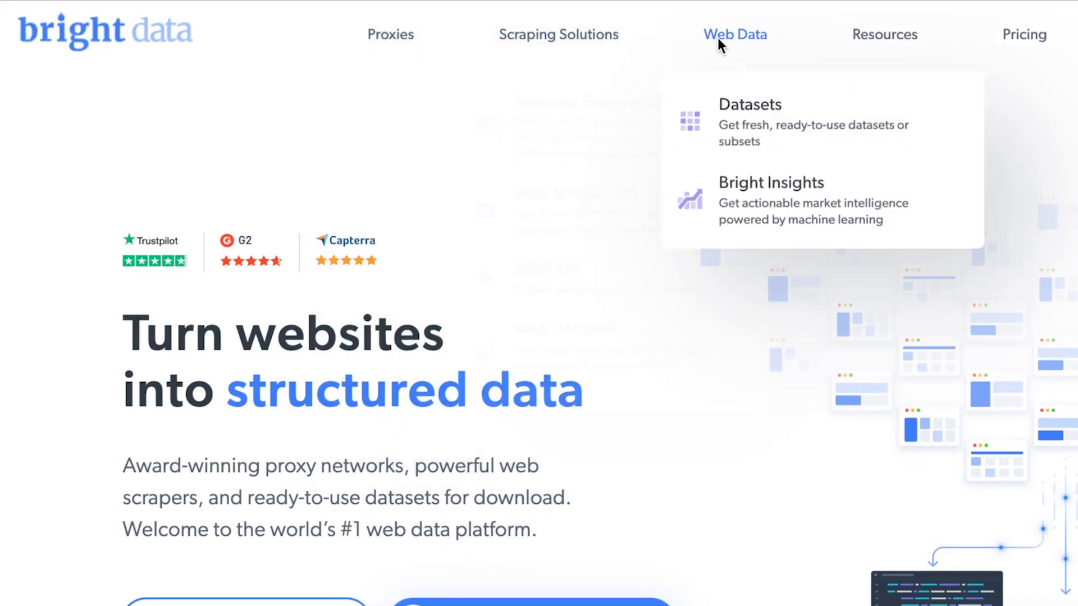
{"action": "mouse_move", "coordinate": [558, 34]}
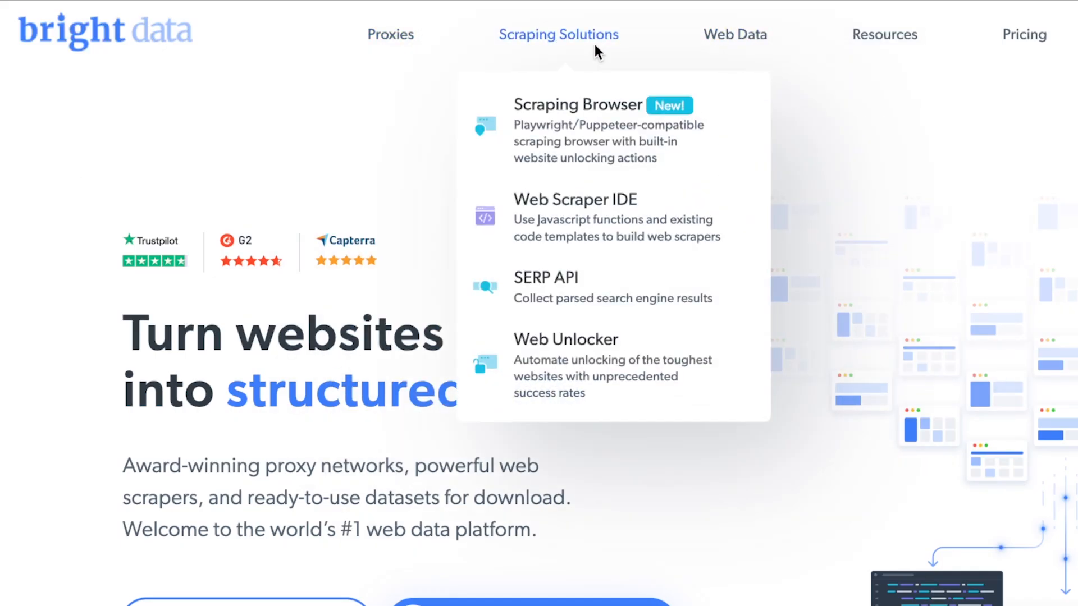
Choose Scraping Browser from Bright Data's scraping solutions menu
{"action": "left_click", "coordinate": [608, 124]}
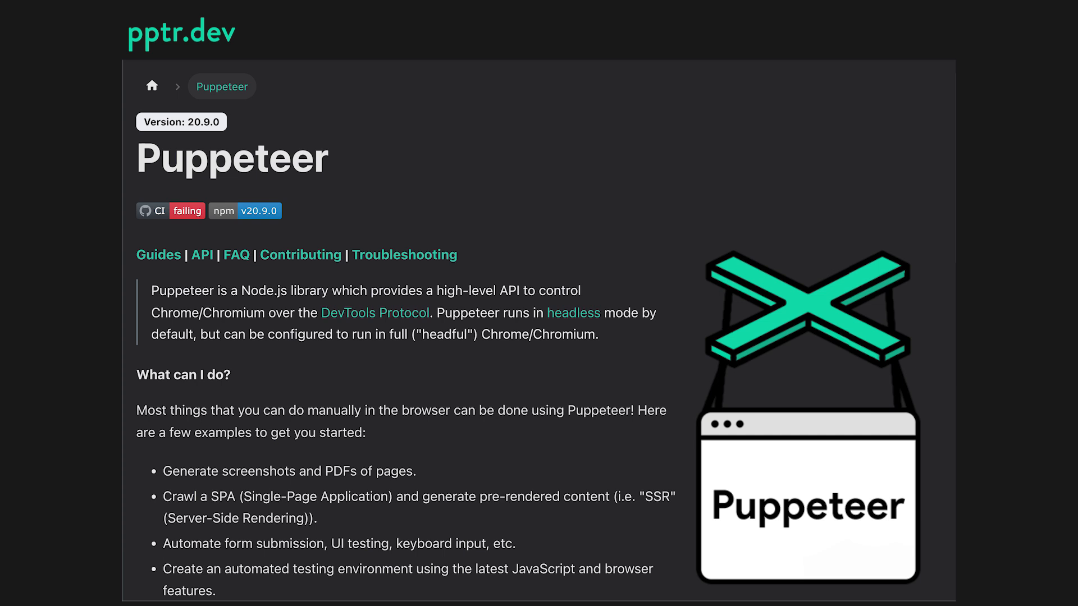
{"action": "scroll", "scroll_direction": "down", "scroll_amount": 3}
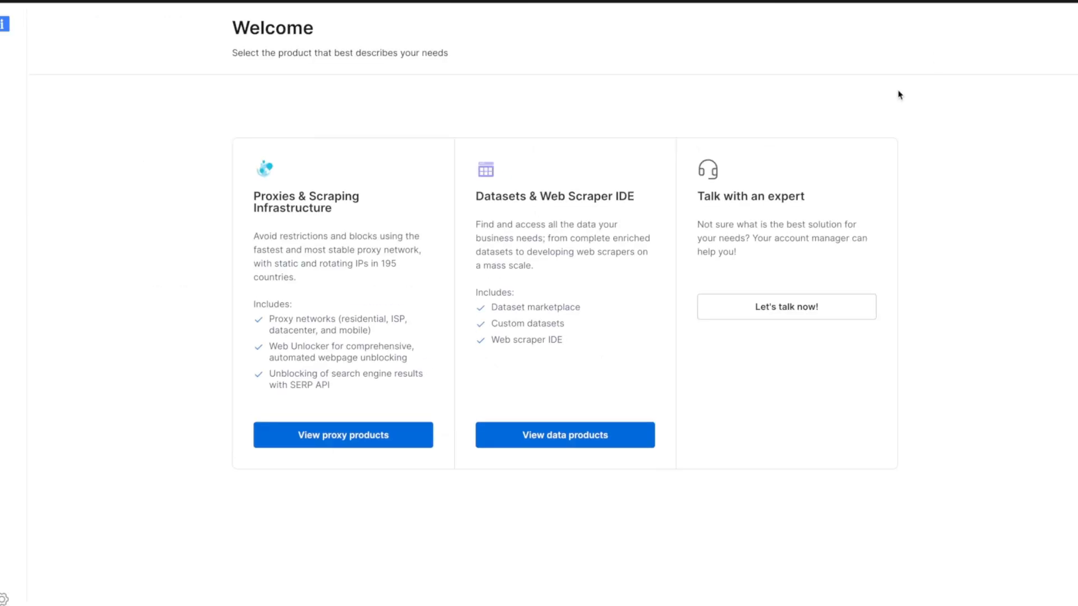
Add a Scraping Browser proxy product named test_scraping_browser
{"action": "left_click", "coordinate": [343, 434]}
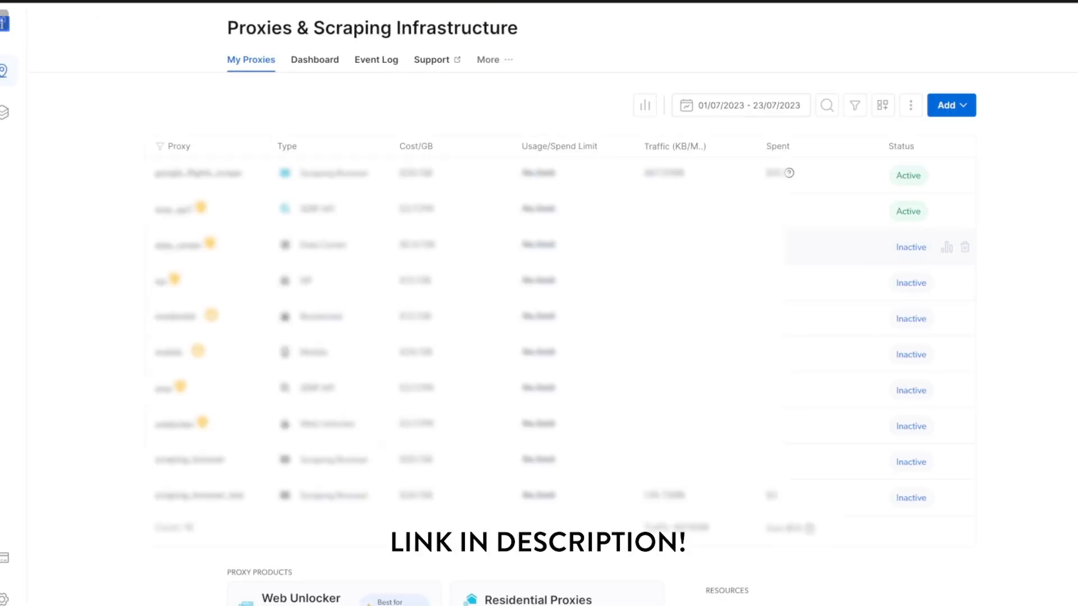
{"action": "left_click", "coordinate": [950, 105]}
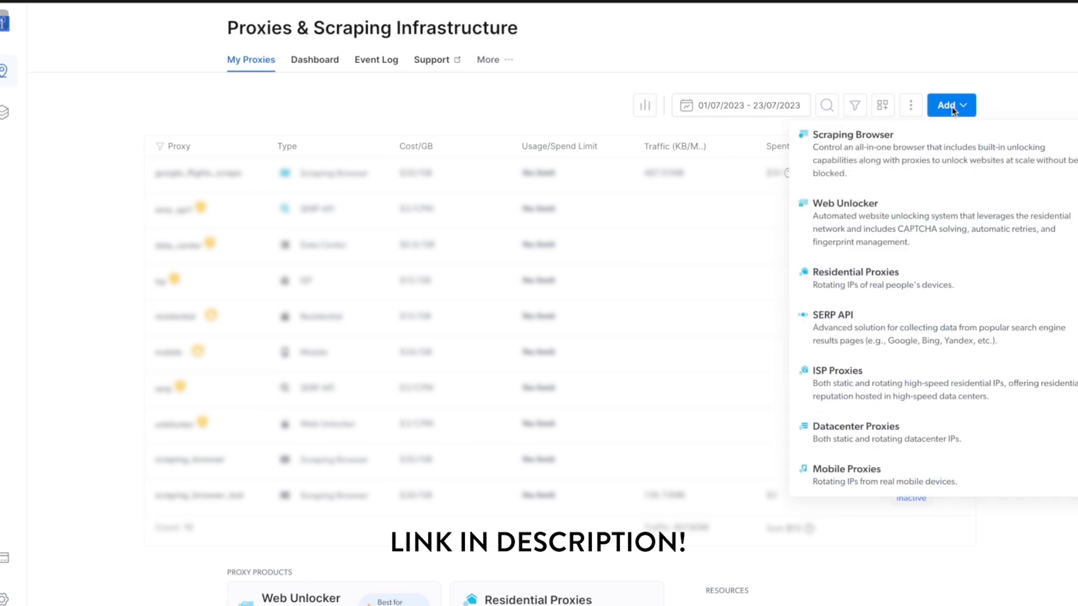
{"action": "left_click", "coordinate": [854, 134]}
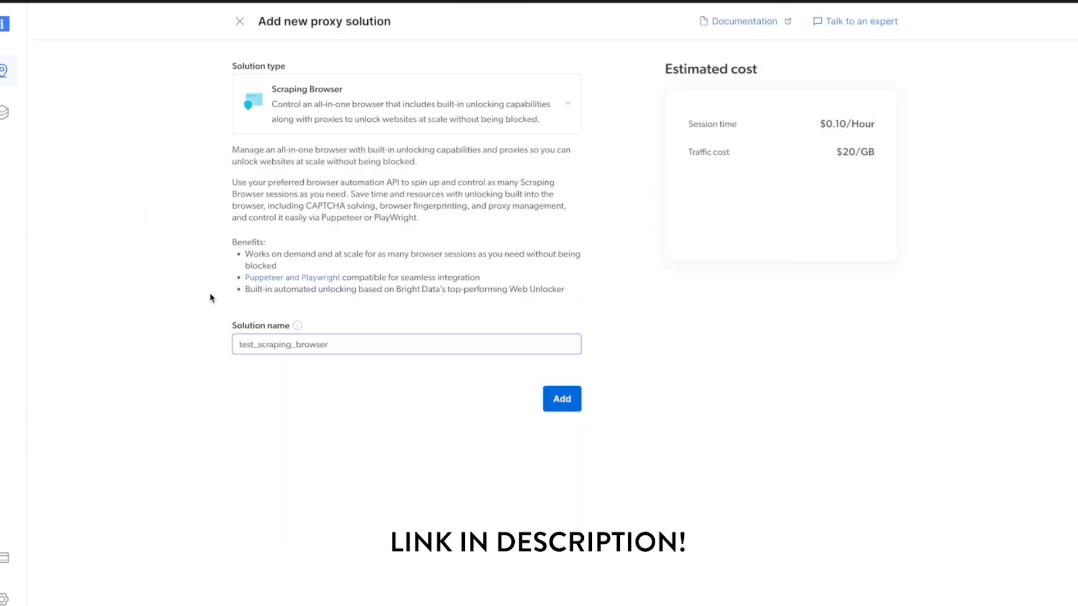
{"action": "mouse_move", "coordinate": [445, 376]}
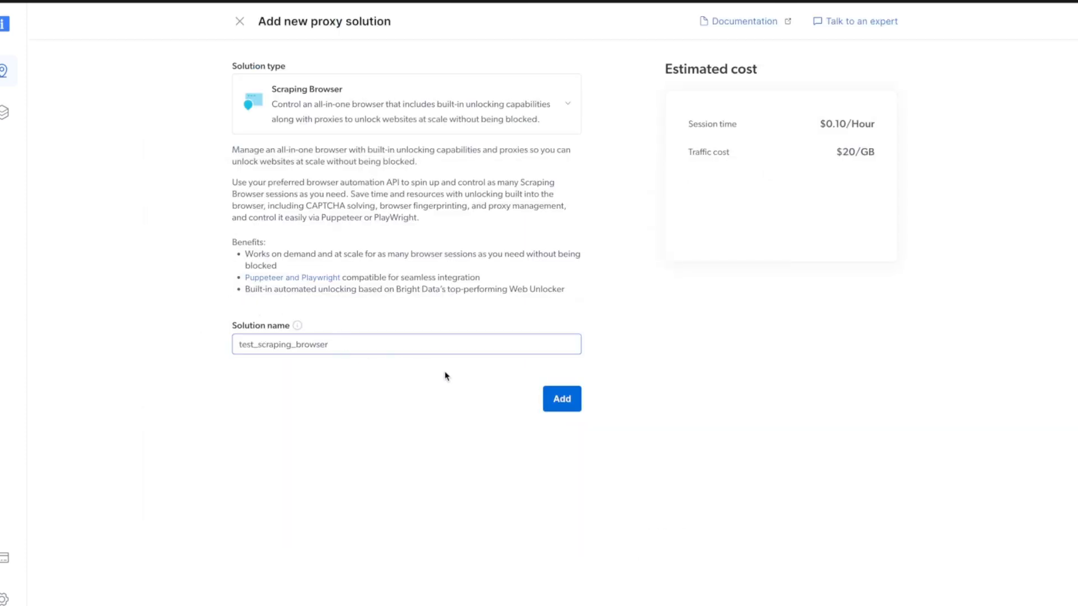
{"action": "left_click", "coordinate": [561, 399]}
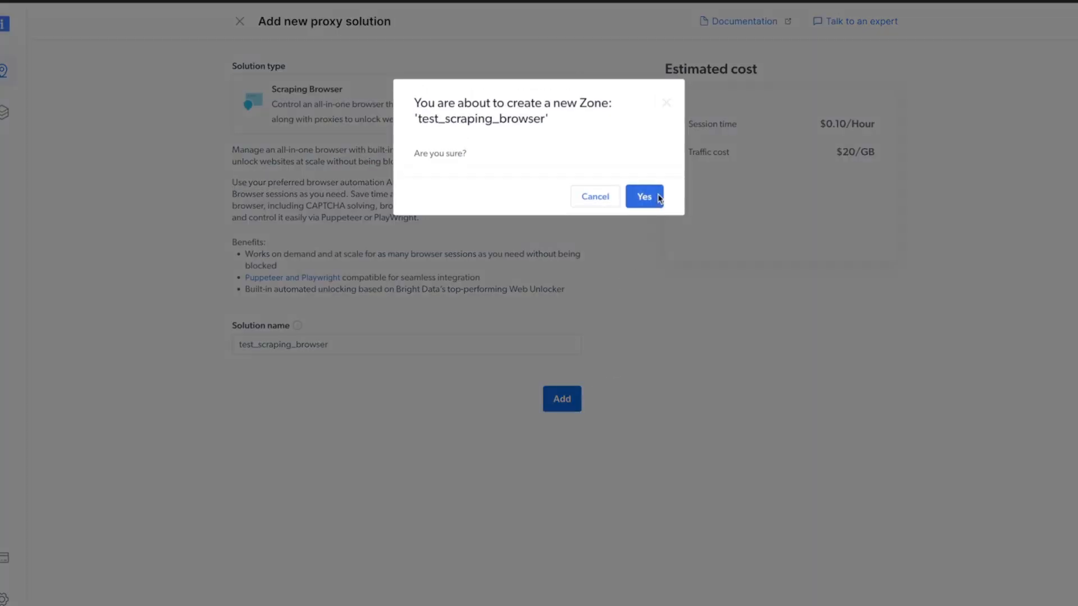
Confirm the new zone and view its Node.js integration code examples
{"action": "left_click", "coordinate": [644, 196]}
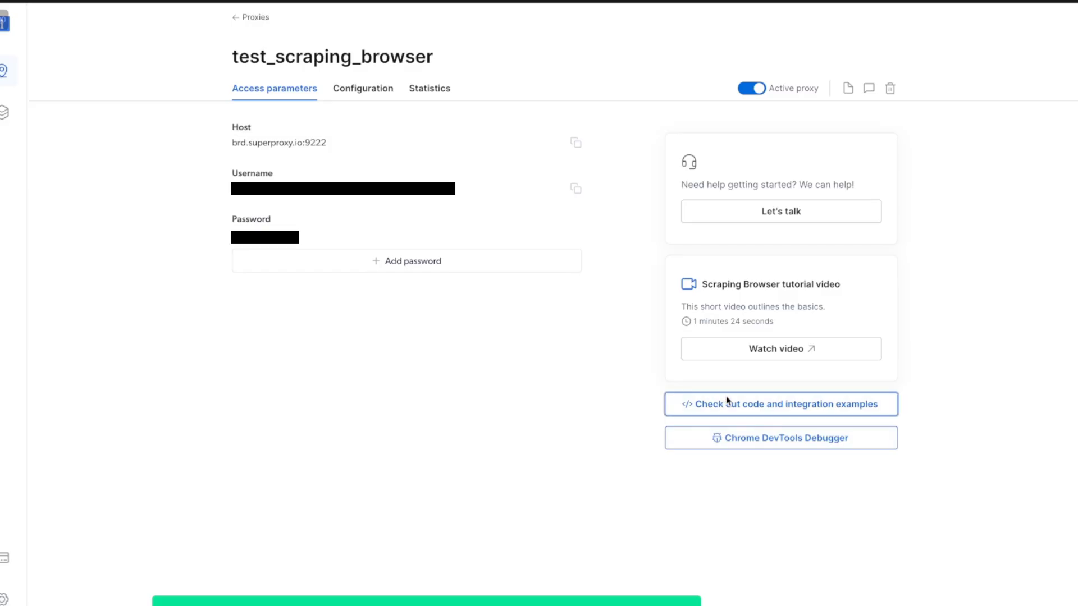
{"action": "left_click", "coordinate": [780, 404]}
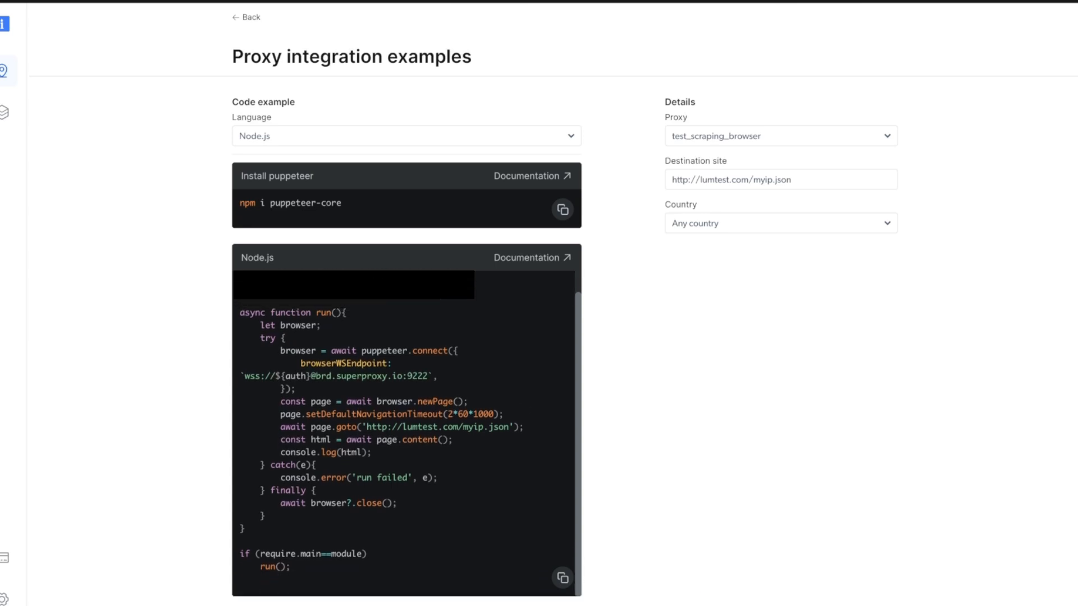
{"action": "left_click", "coordinate": [562, 578]}
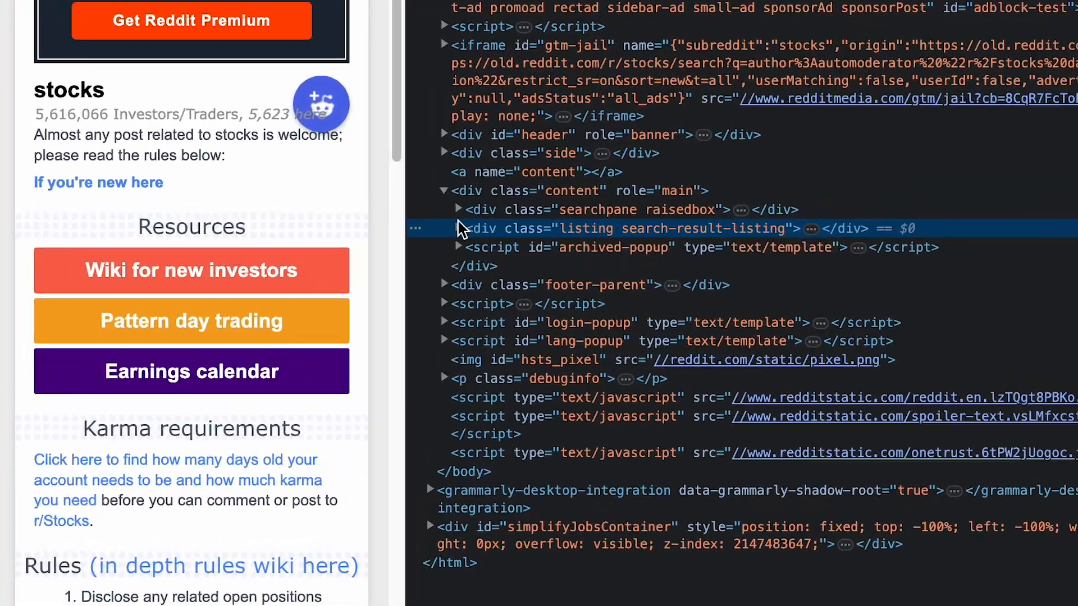
Expand the search result markup and open the r/stocks thread showing all 292 comments
{"action": "left_click", "coordinate": [458, 228]}
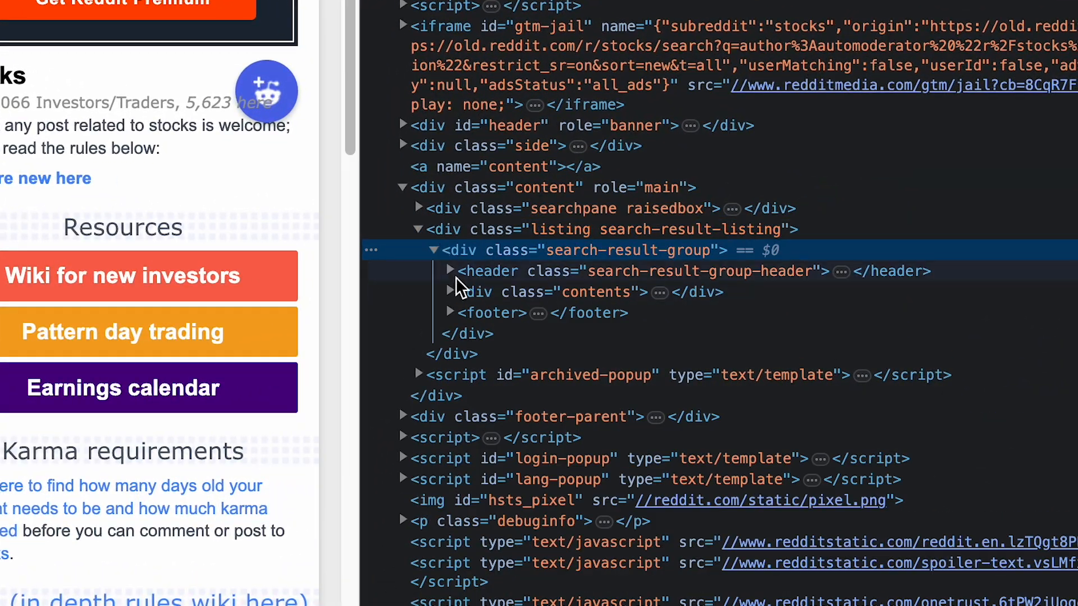
{"action": "left_click", "coordinate": [453, 270]}
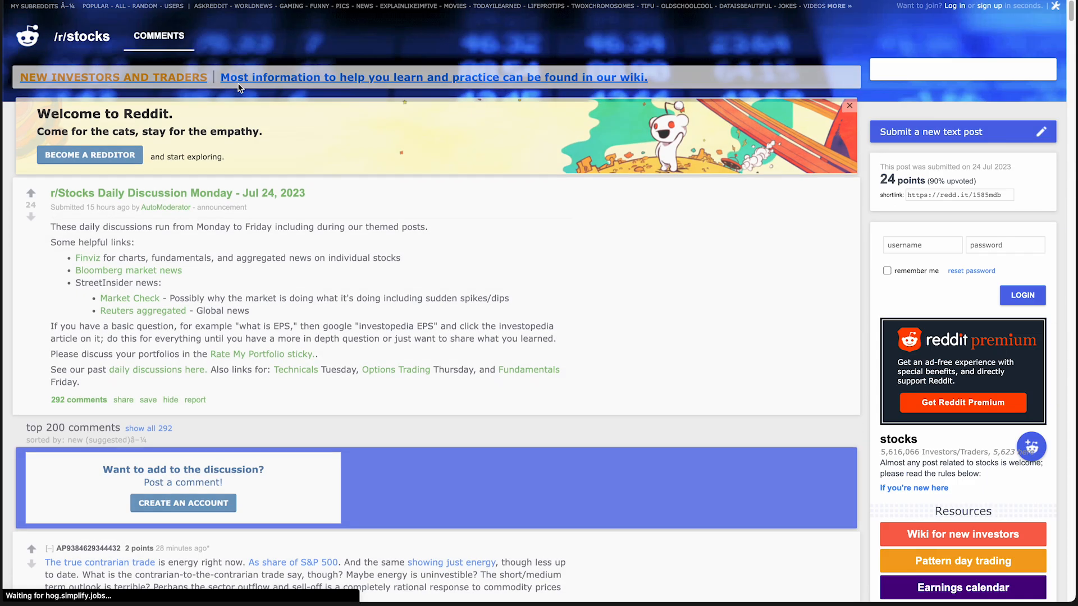
{"action": "scroll", "scroll_direction": "down", "scroll_amount": 3}
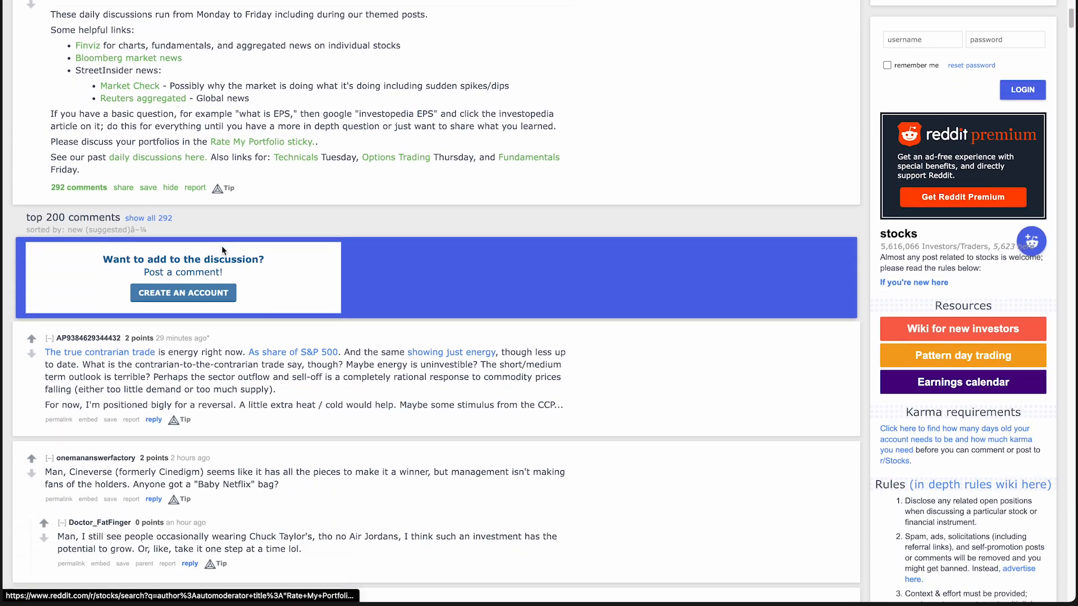
{"action": "scroll", "scroll_direction": "down", "scroll_amount": 3}
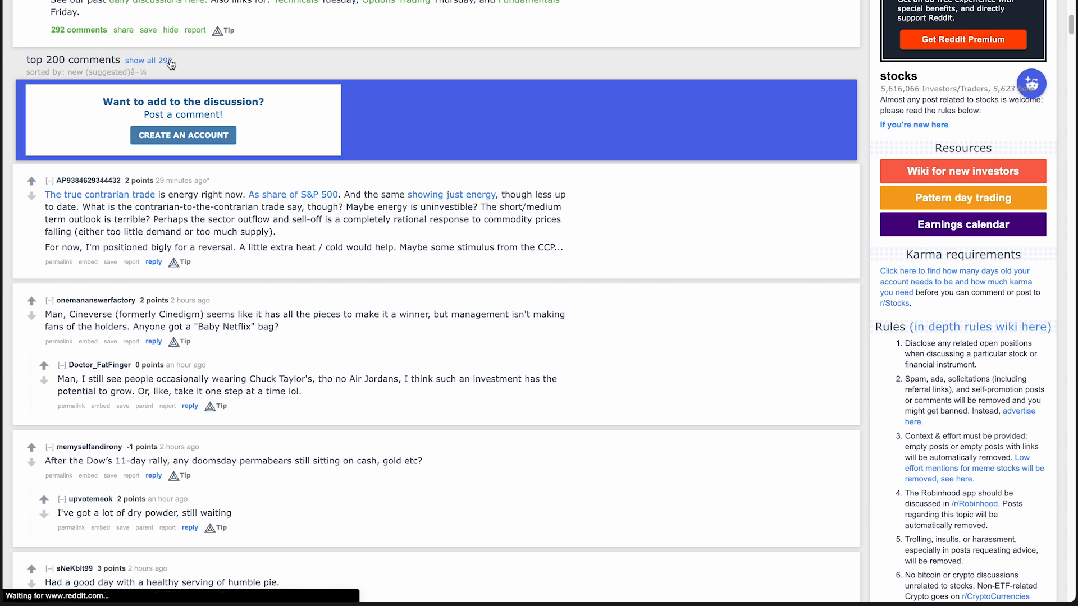
{"action": "scroll", "scroll_direction": "up", "scroll_amount": 3}
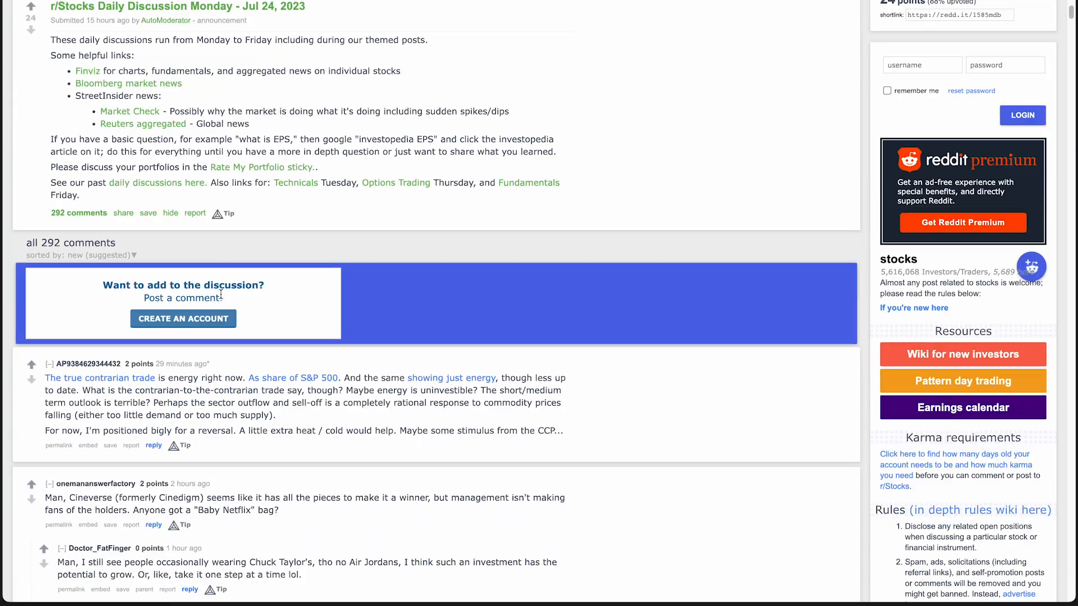
Inspect a comment and select its div.md body element in DevTools
{"action": "right_click", "coordinate": [220, 389]}
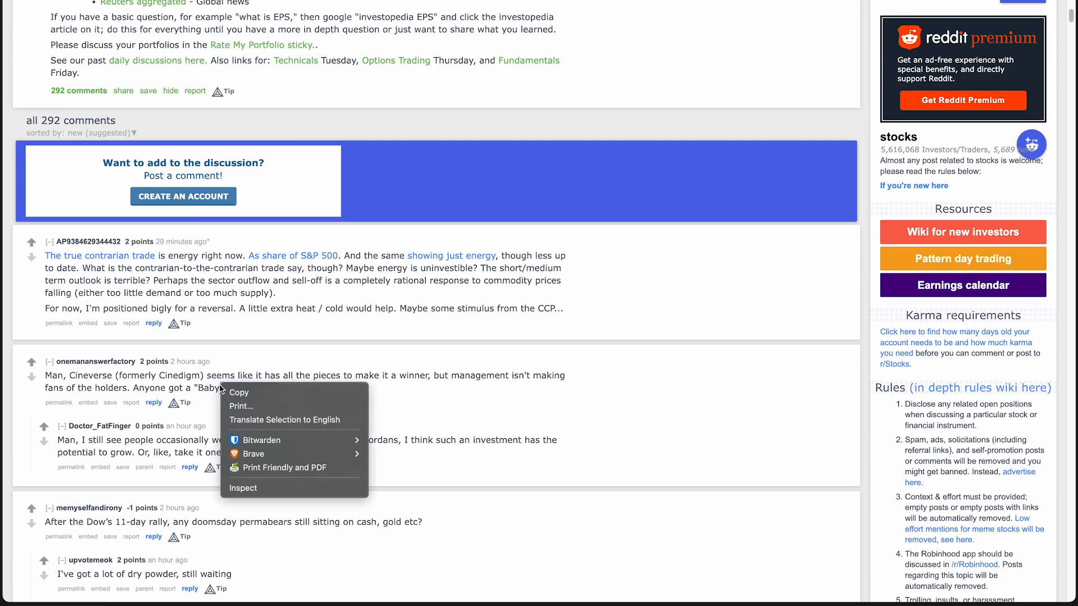
{"action": "left_click", "coordinate": [242, 487]}
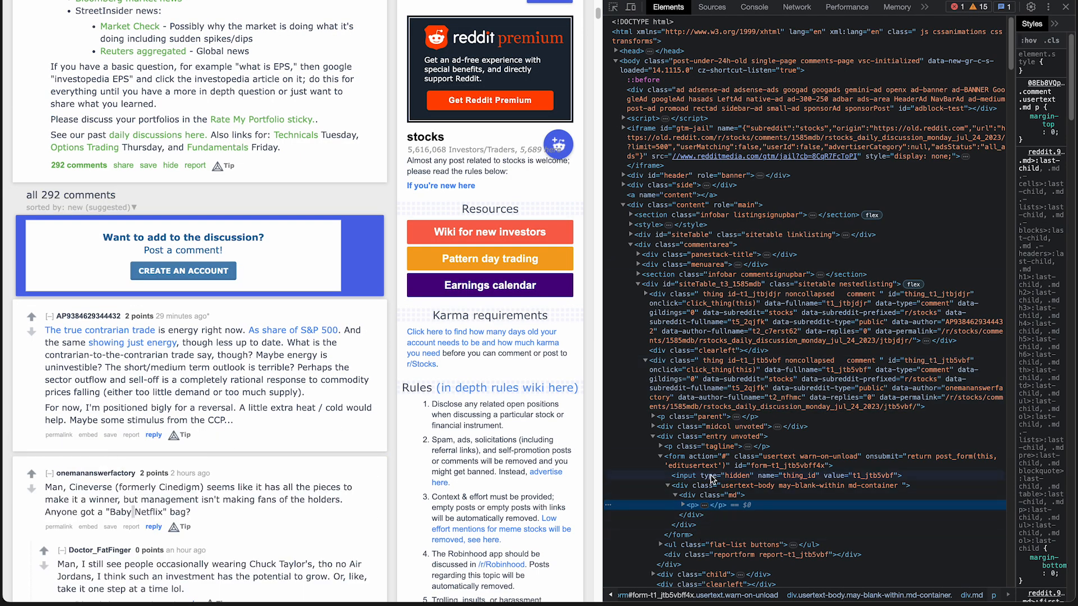
{"action": "left_click", "coordinate": [754, 7]}
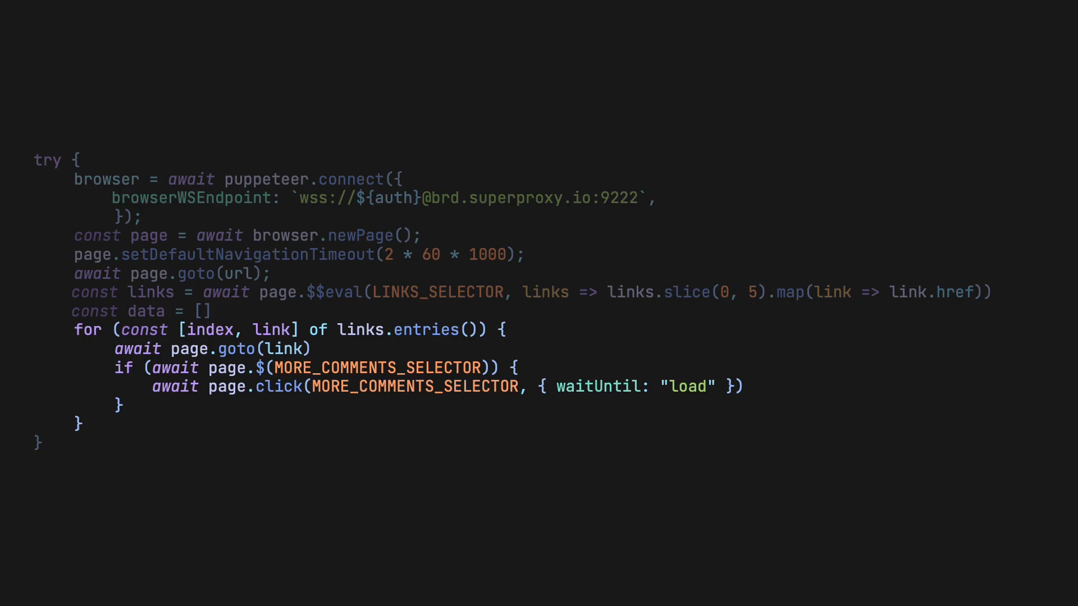
{"action": "mouse_move", "coordinate": [396, 429]}
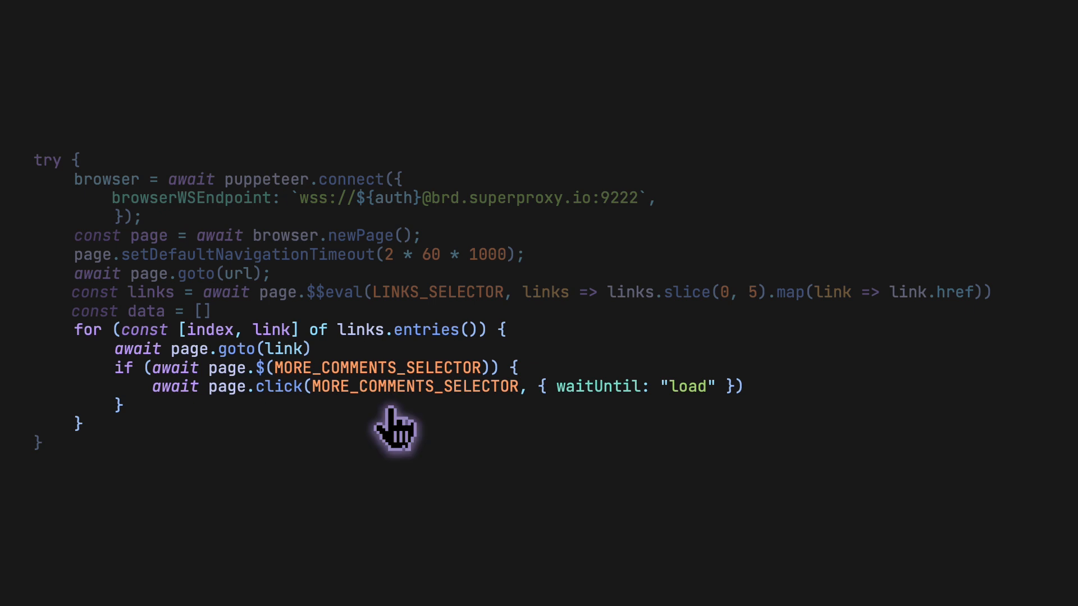
{"action": "mouse_move", "coordinate": [631, 430]}
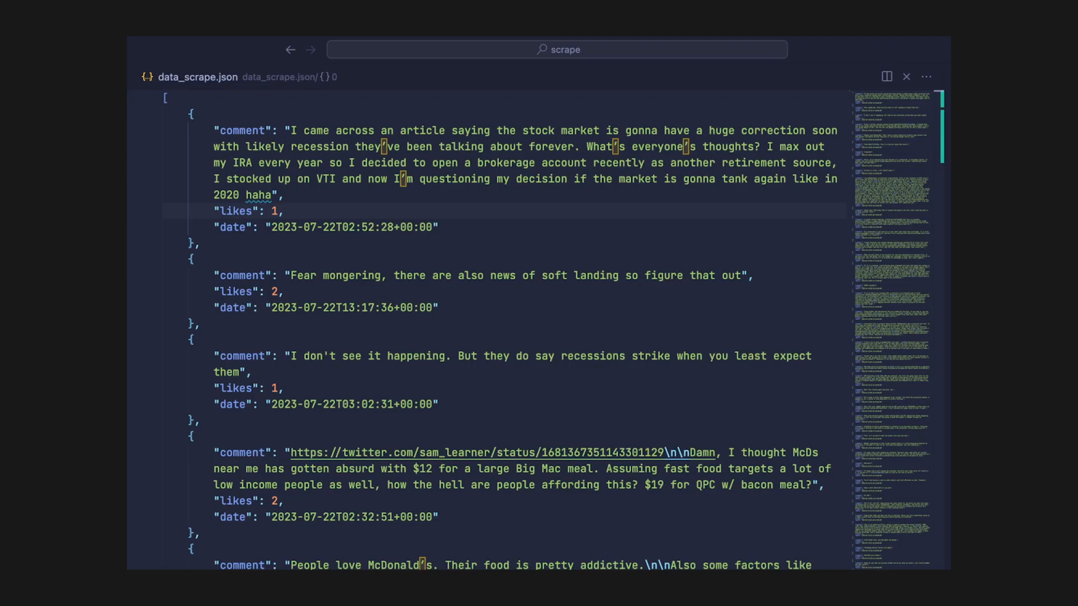
{"action": "scroll", "scroll_direction": "down", "scroll_amount": 3}
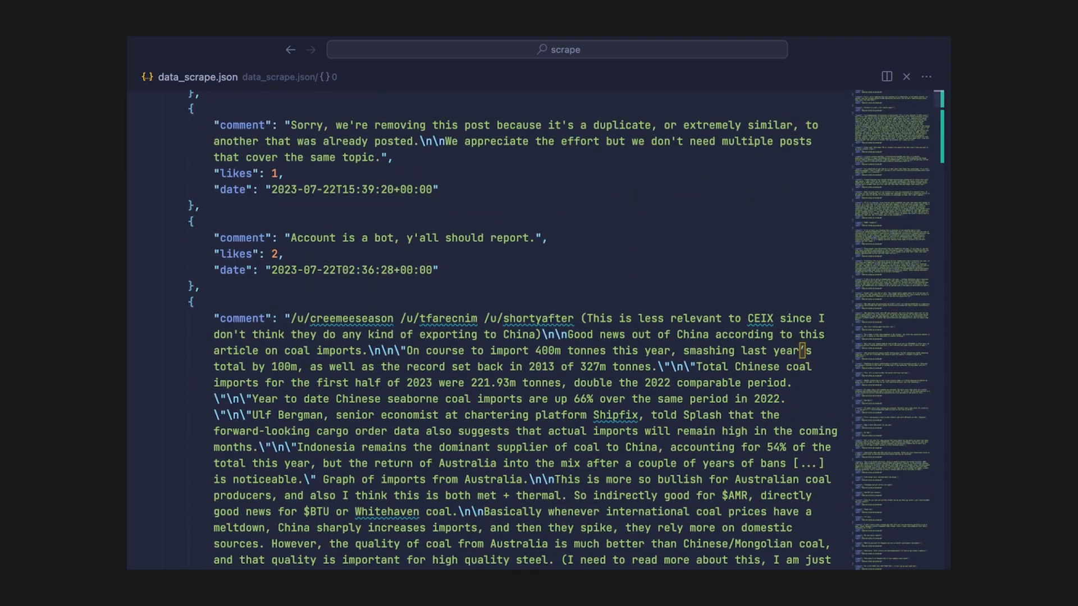
{"action": "scroll", "scroll_direction": "down", "scroll_amount": 3}
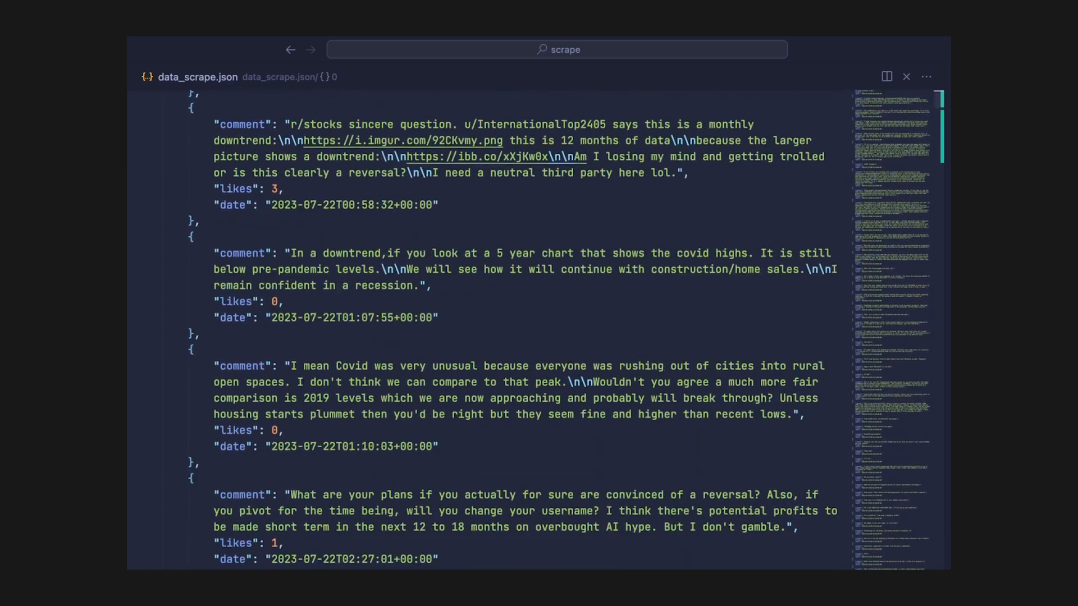
{"action": "scroll", "scroll_direction": "down", "scroll_amount": 3}
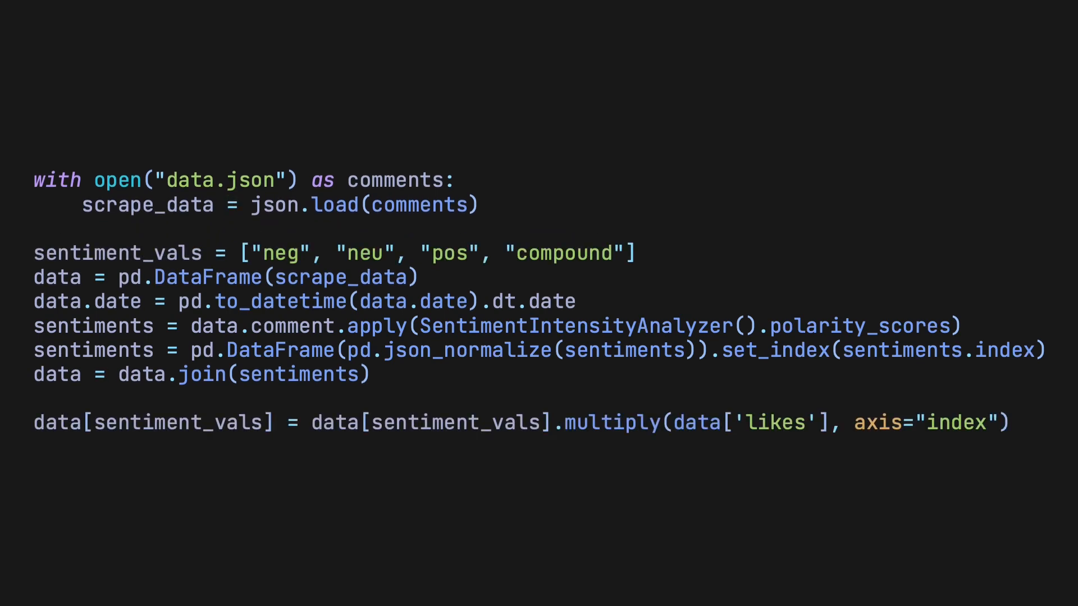
{"action": "mouse_move", "coordinate": [649, 475]}
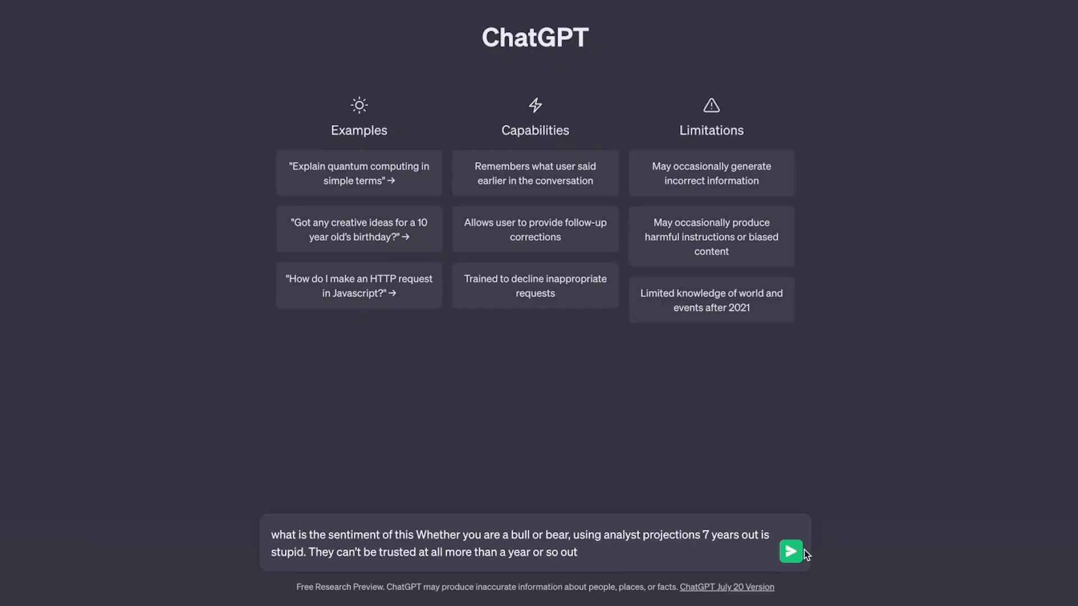
Send ChatGPT a question about the sentiment of an analyst-projections comment
{"action": "left_click", "coordinate": [790, 551]}
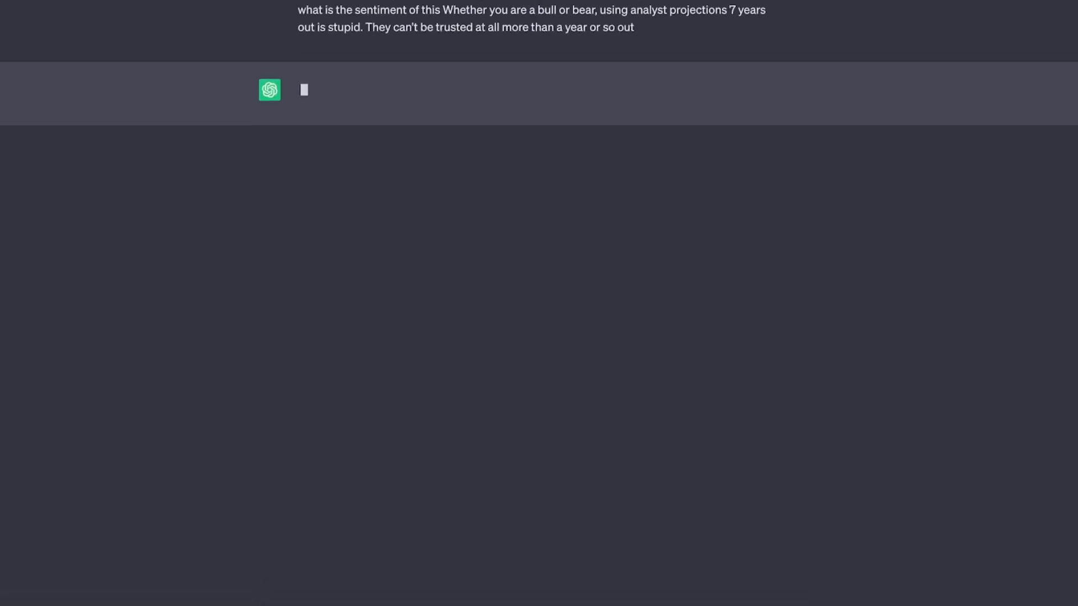